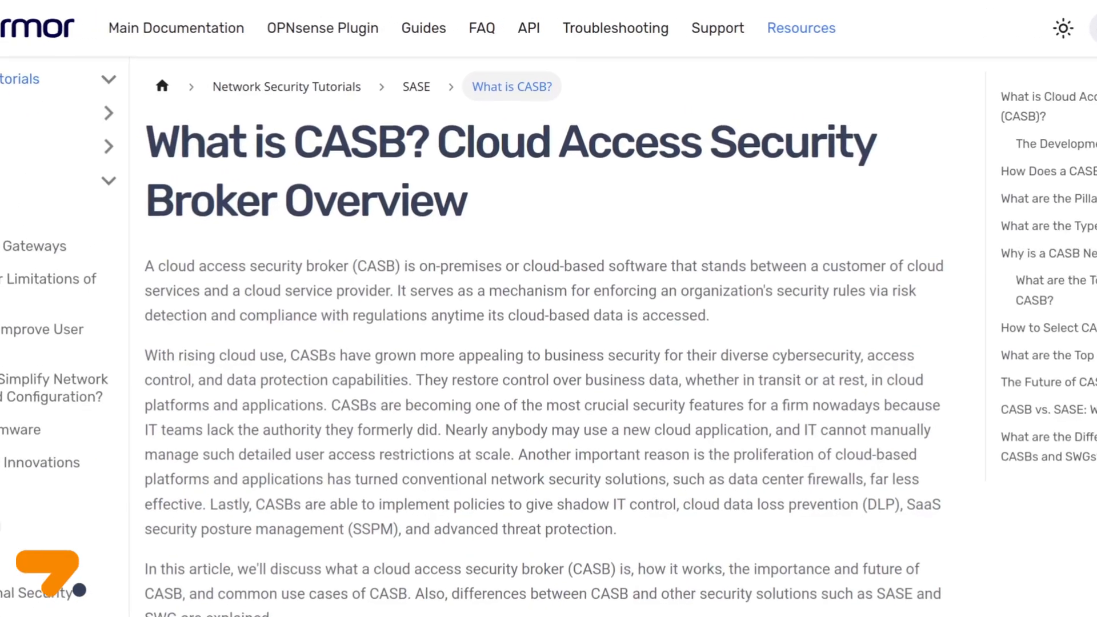
Step: Scroll through the docs to reach the Cloud Access Rules on OPNsense page
scroll("down", 3)
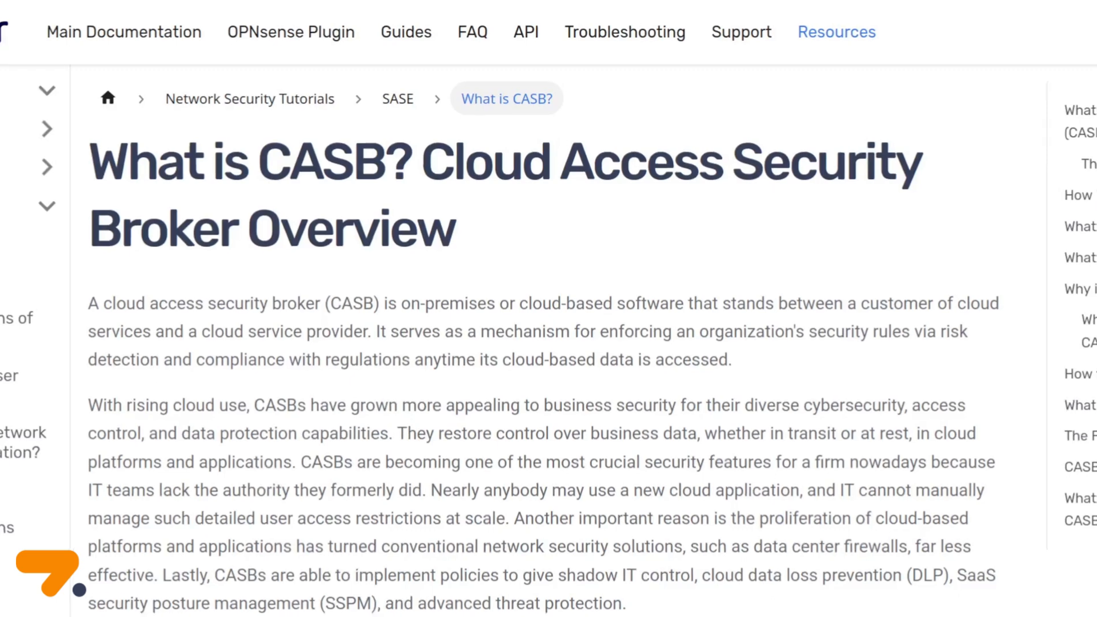
scroll("down", 3)
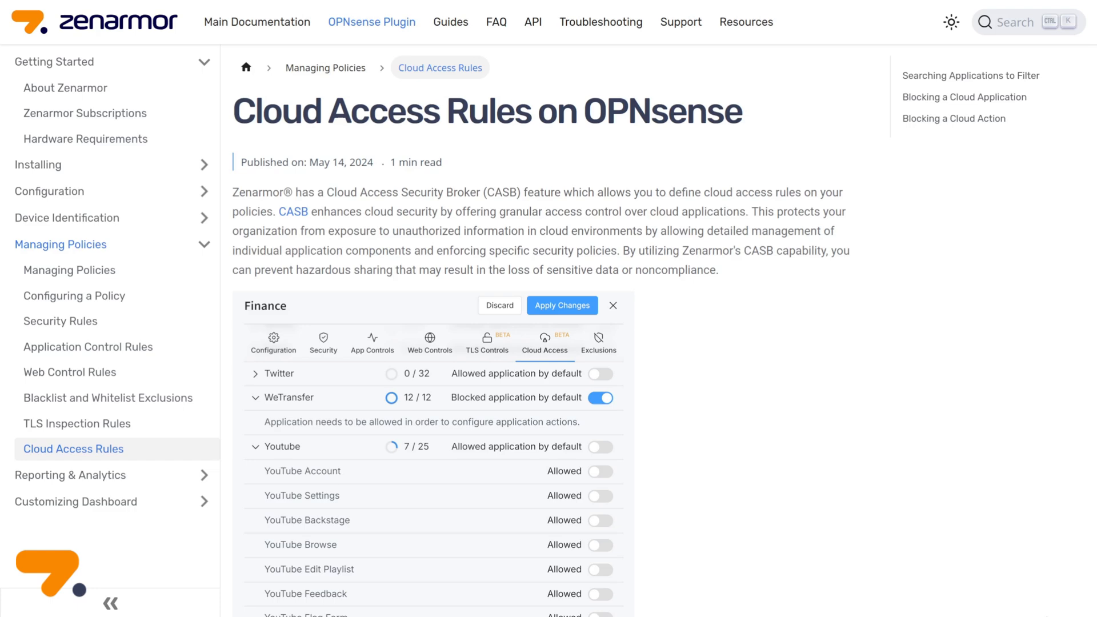
Step: Scroll past Searching Applications to Filter down to Blocking a Cloud Application
scroll("down", 3)
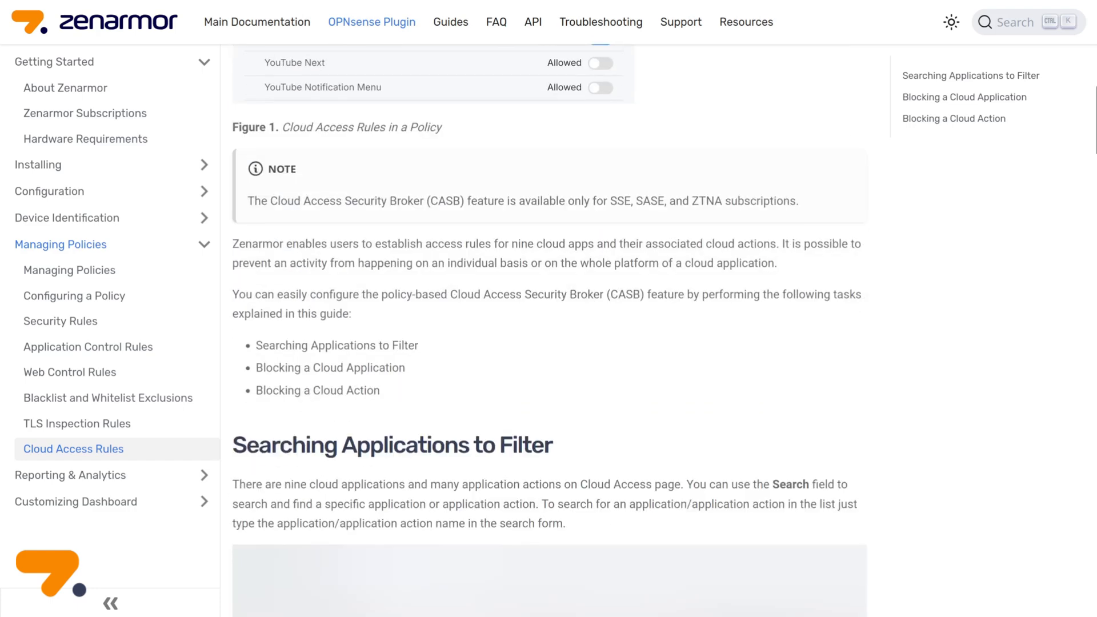
scroll("down", 3)
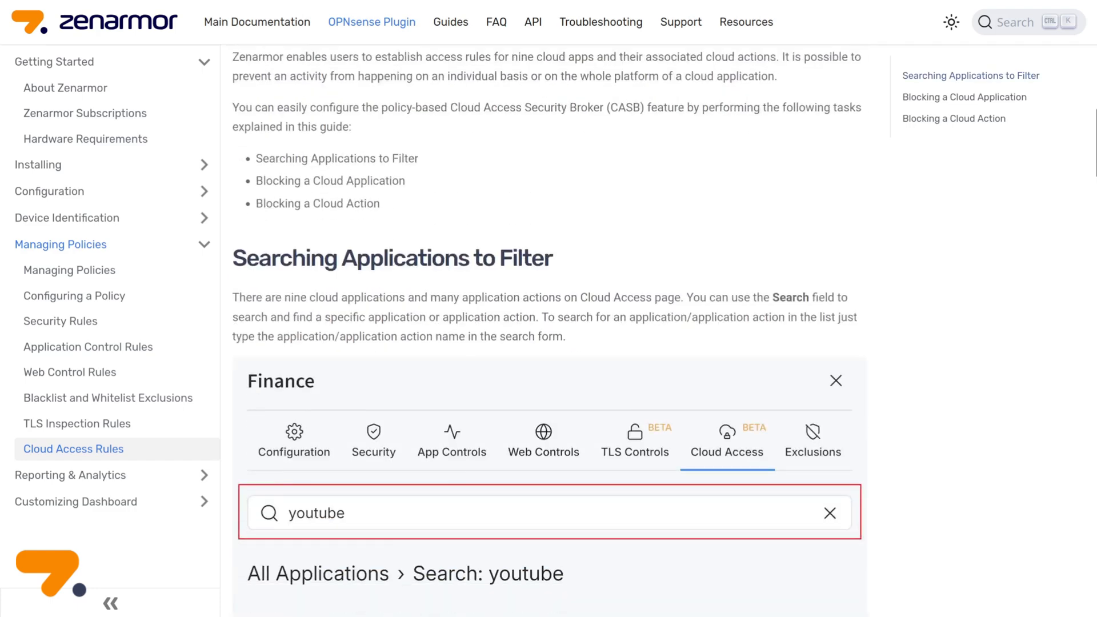
scroll("down", 3)
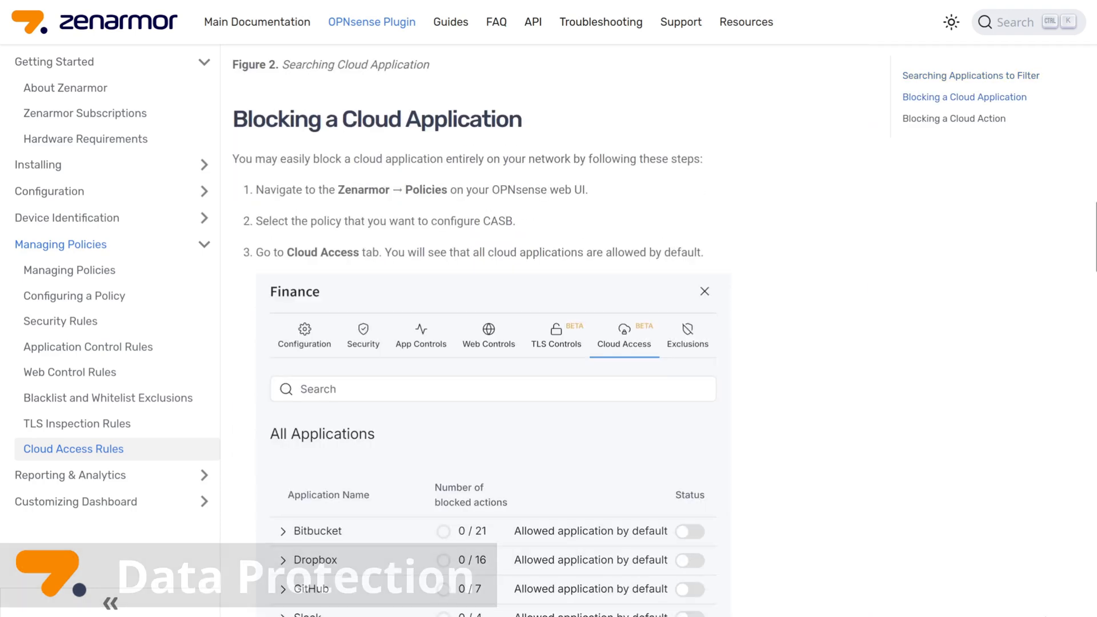
scroll("down", 3)
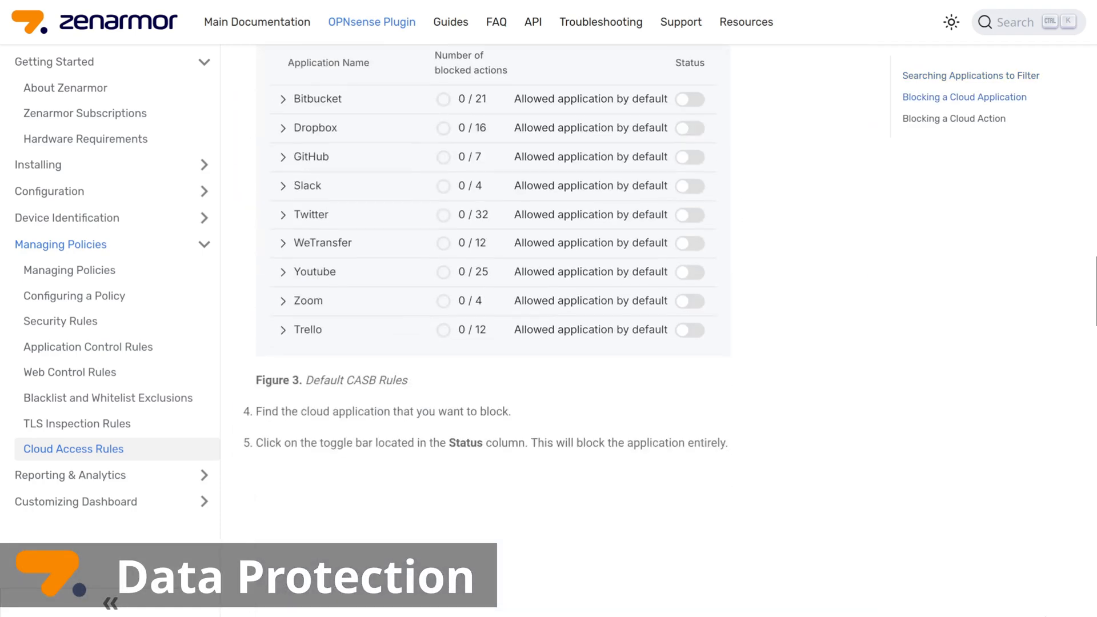
scroll("down", 3)
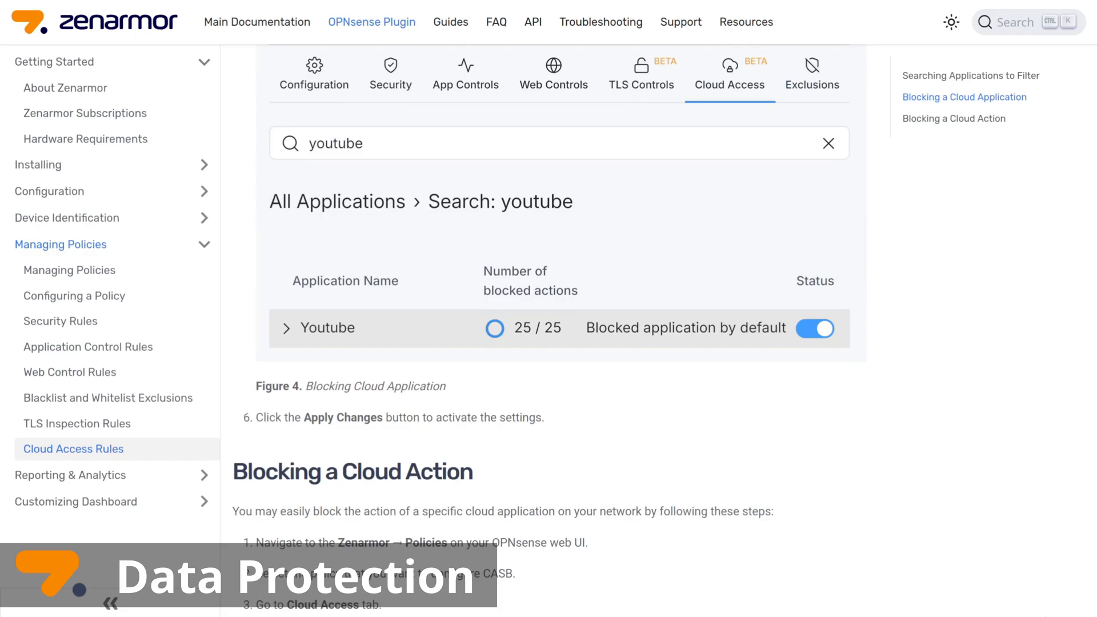
scroll("down", 3)
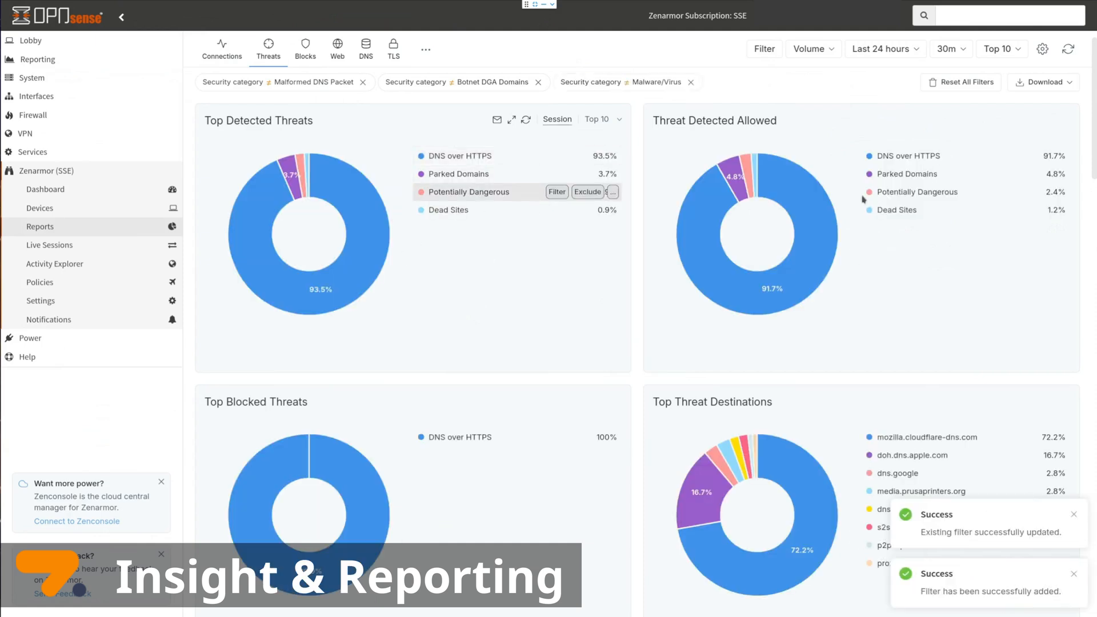
Step: Filter the Threats report to Malformed DNS Packet, Botnet DGA Domains and Malware/Virus
left_click(558, 192)
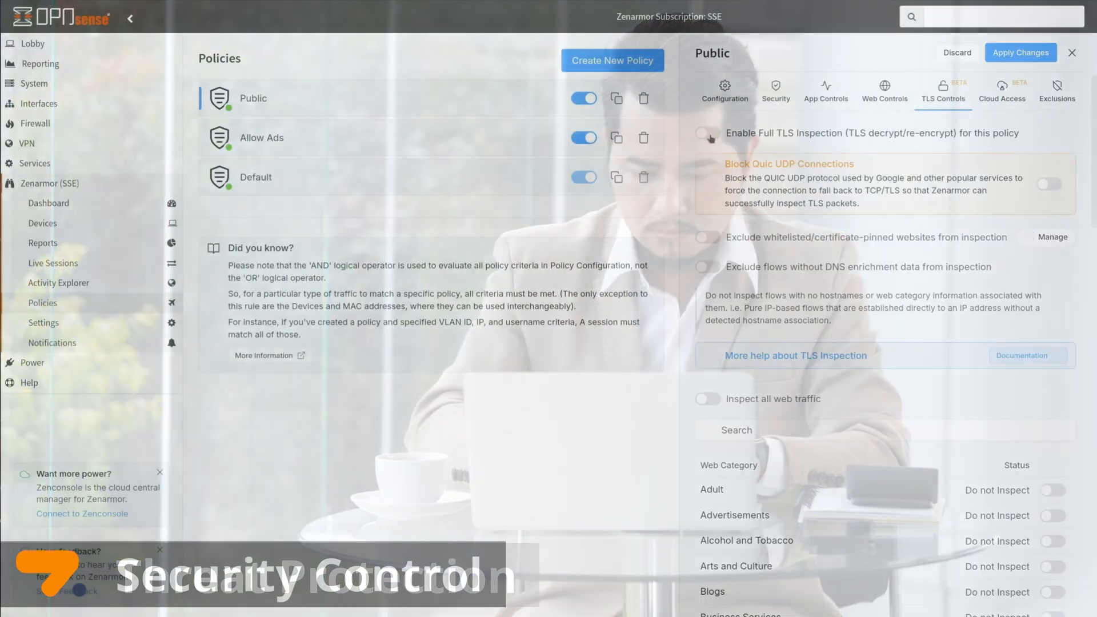
Step: Switch on Enable Full TLS Inspection in the Public policy's TLS Controls
left_click(707, 132)
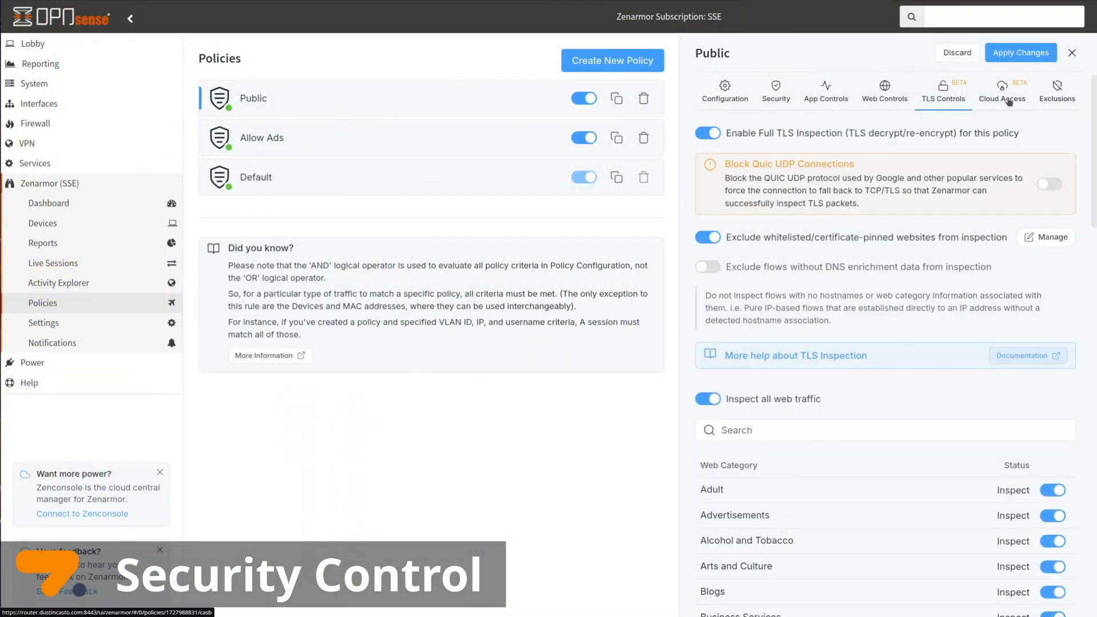
left_click(1002, 91)
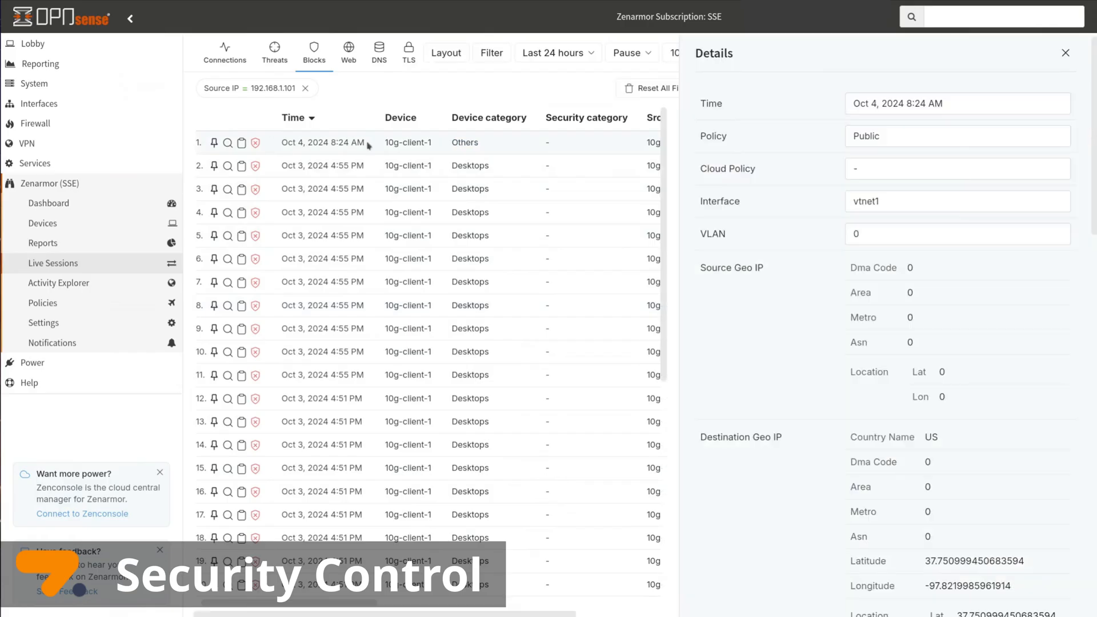
Step: Scroll the blocked x.com session's Details panel to Alert Info showing the Create Tweet block
scroll("down", 3)
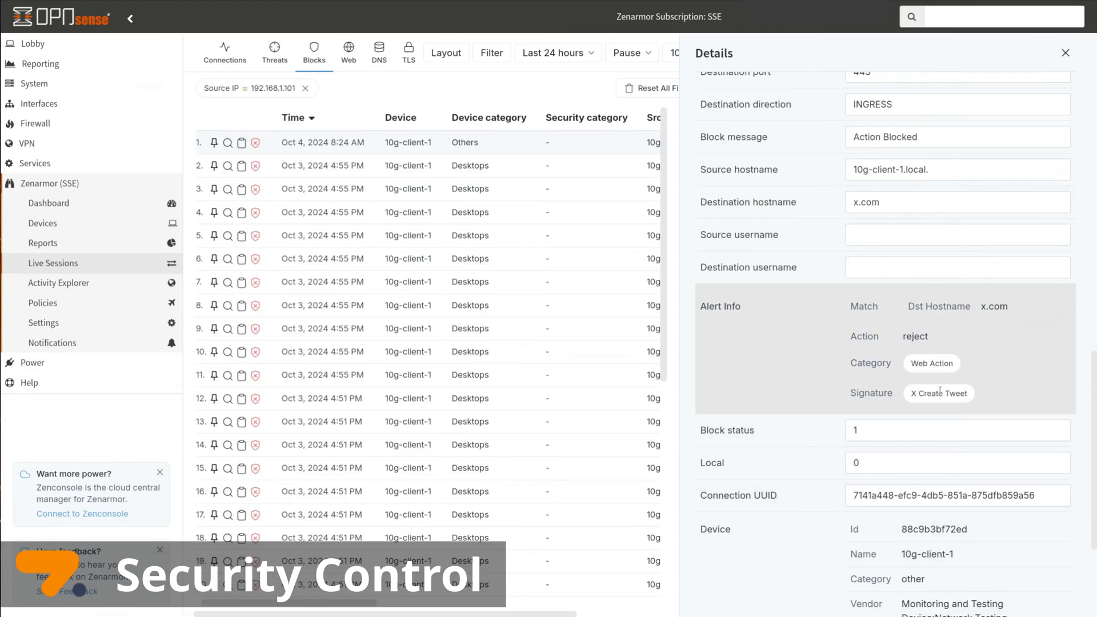